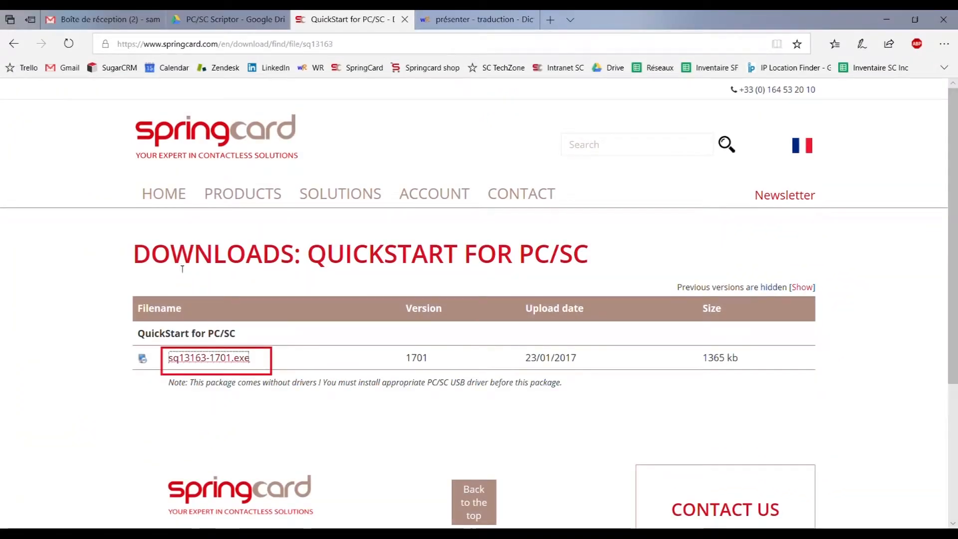
mouse_move(591, 268)
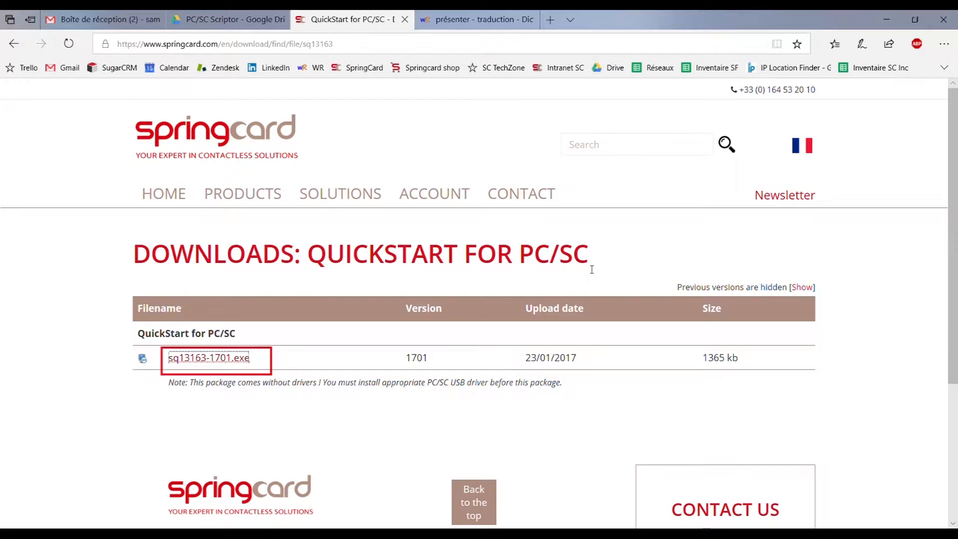
mouse_move(218, 364)
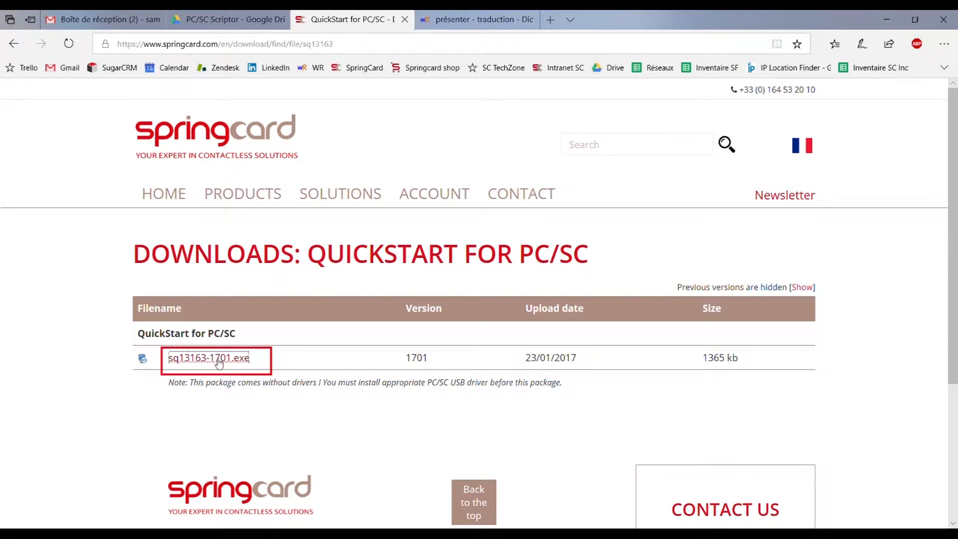
- Download the sq13163-1701.exe QuickStart installer and save it to the computer
left_click(207, 357)
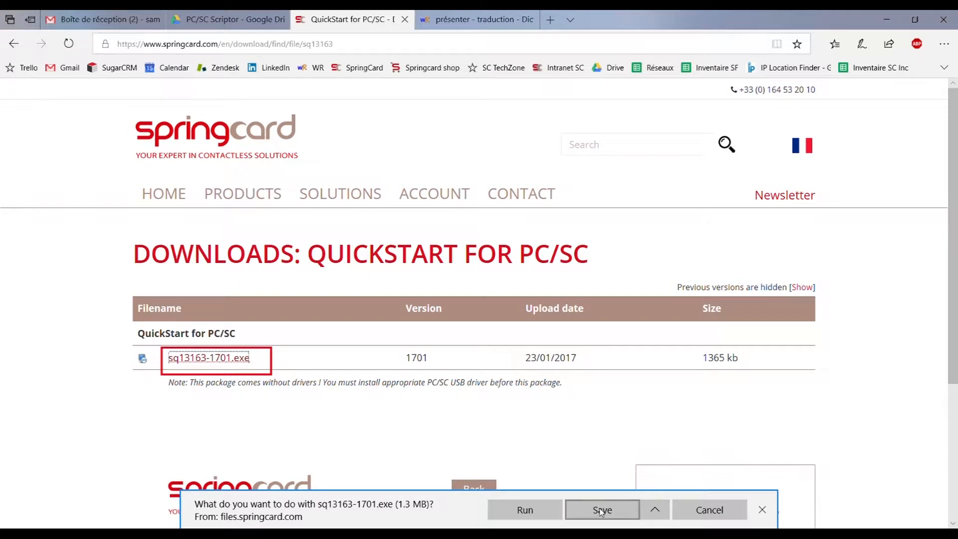
left_click(602, 510)
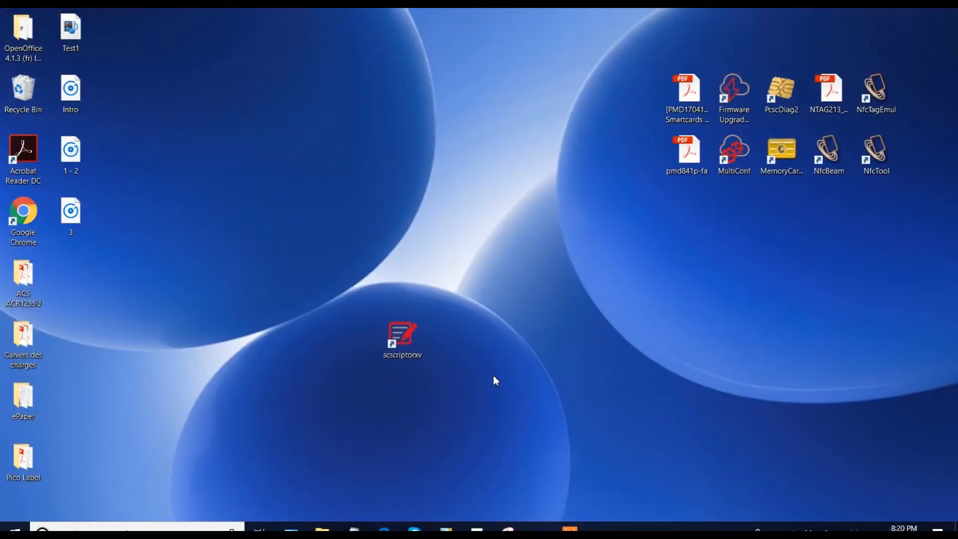
- Launch SpringCard Scriptor XV from the scscriptorxv desktop shortcut
left_click(402, 336)
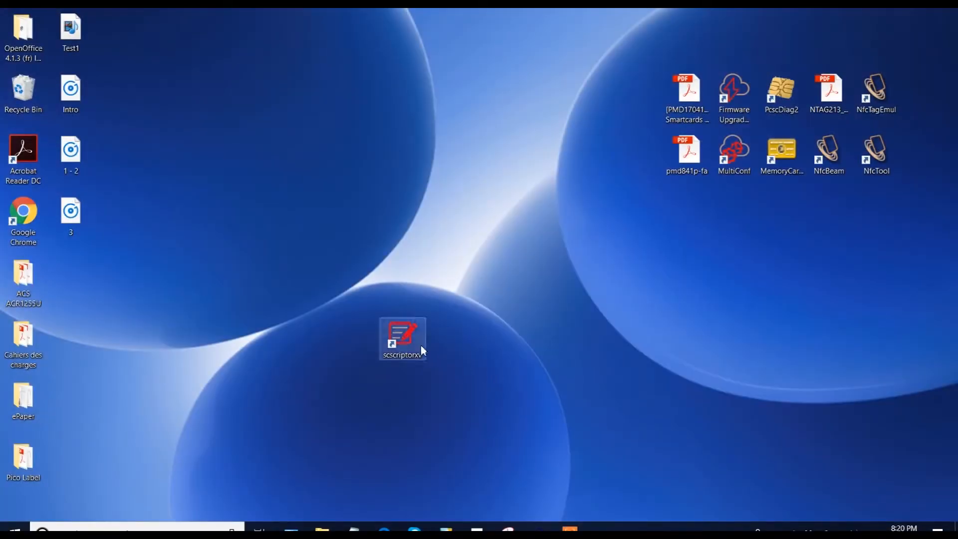
double_click(402, 336)
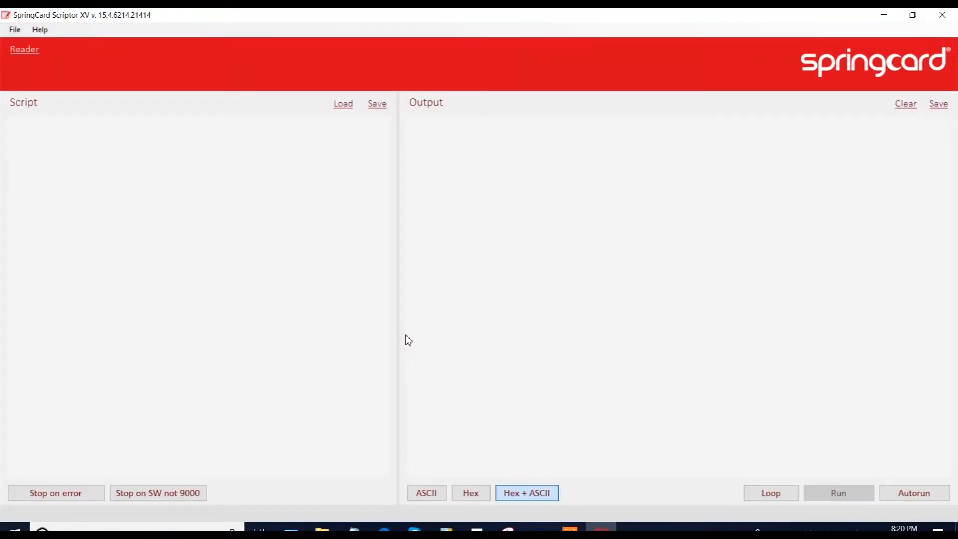
mouse_move(355, 327)
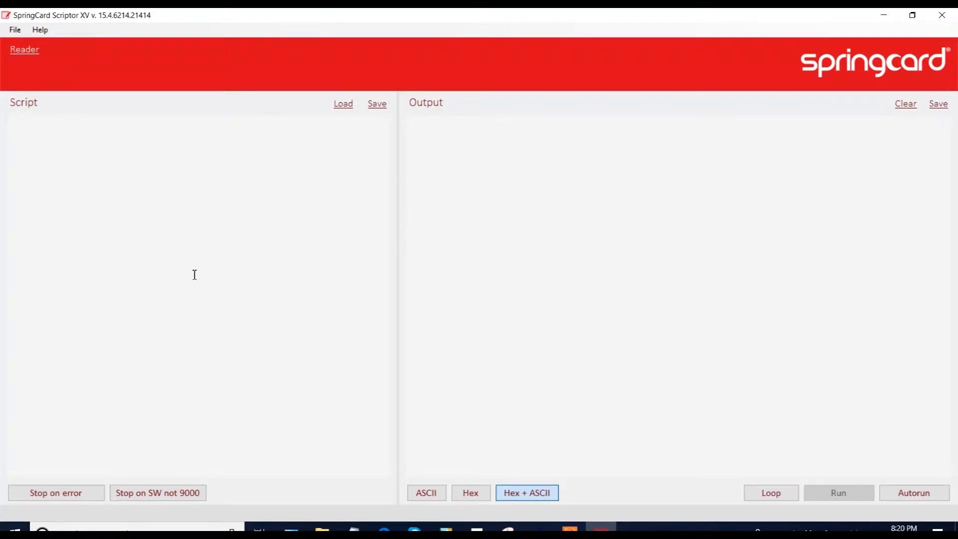
mouse_move(576, 270)
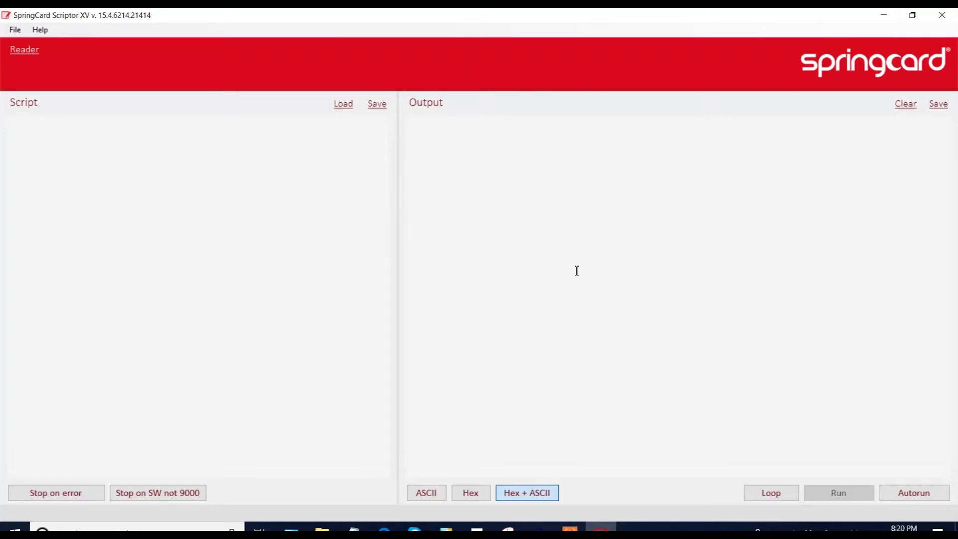
mouse_move(370, 192)
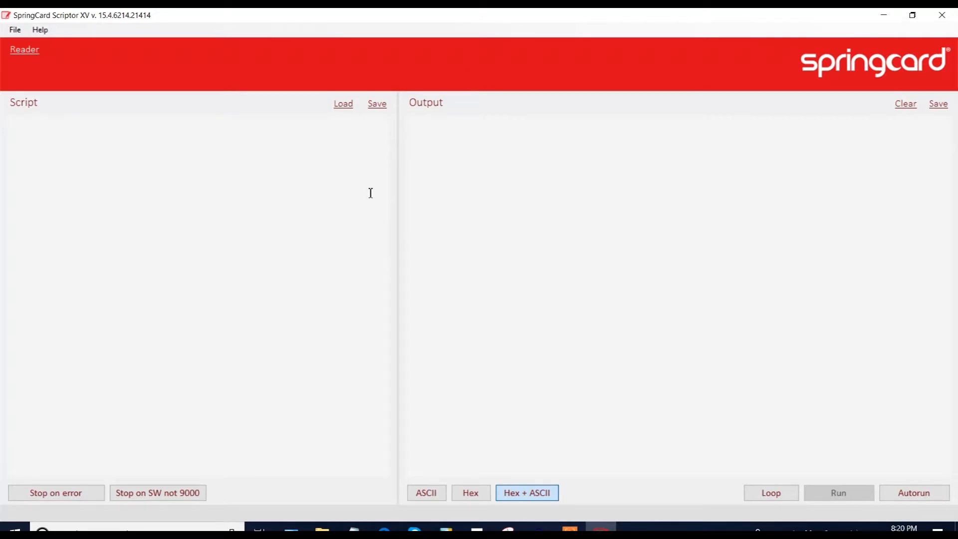
mouse_move(46, 60)
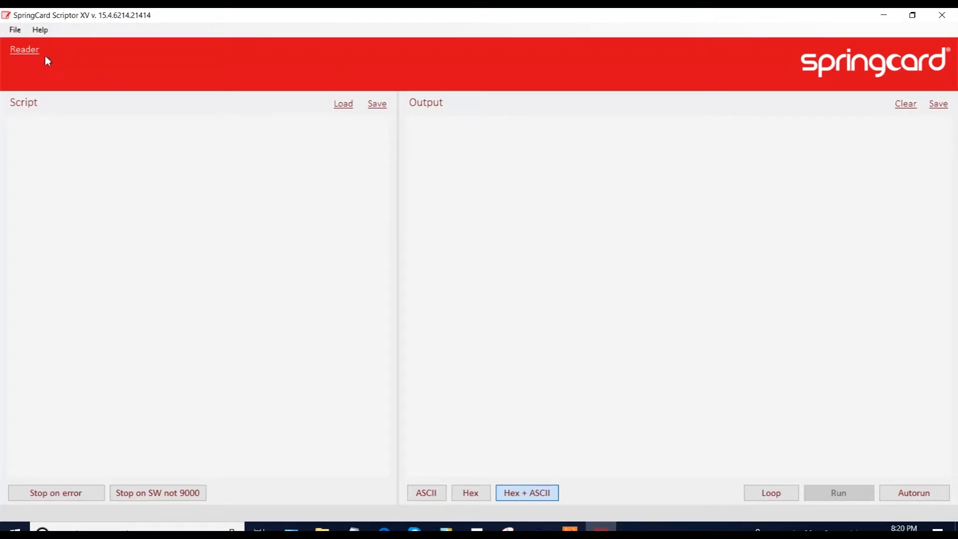
- Connect to the SpringCard Prox'N'Roll Contactless 0 reader and dismiss the connection warning
left_click(24, 50)
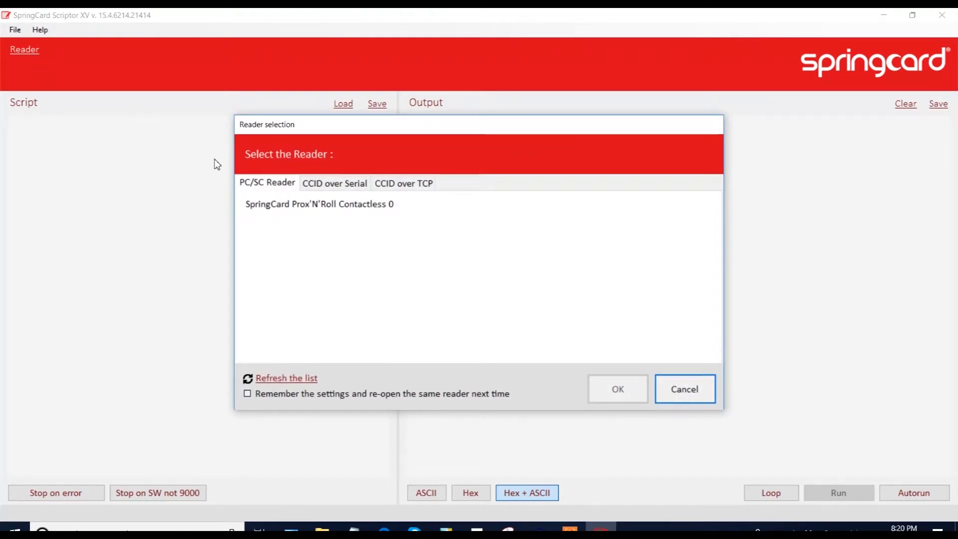
left_click(319, 203)
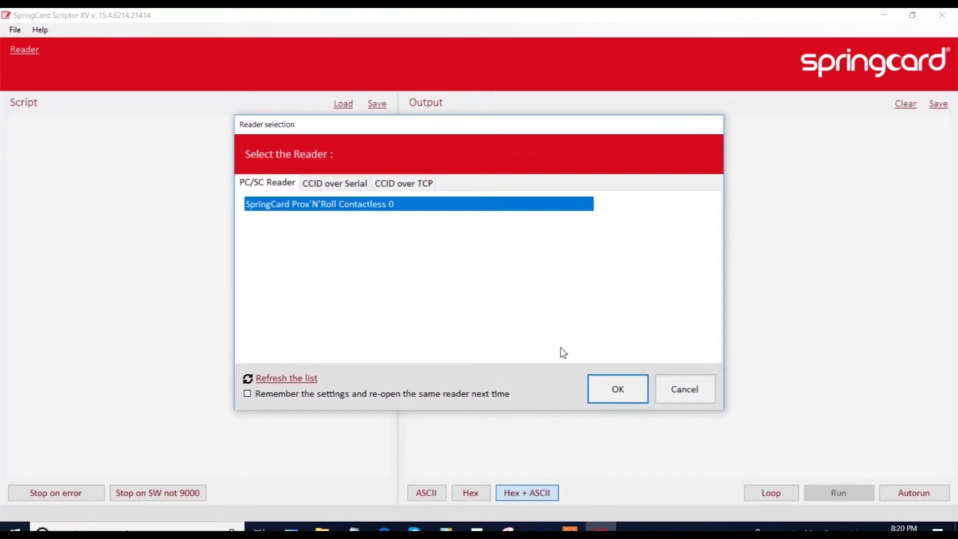
left_click(616, 388)
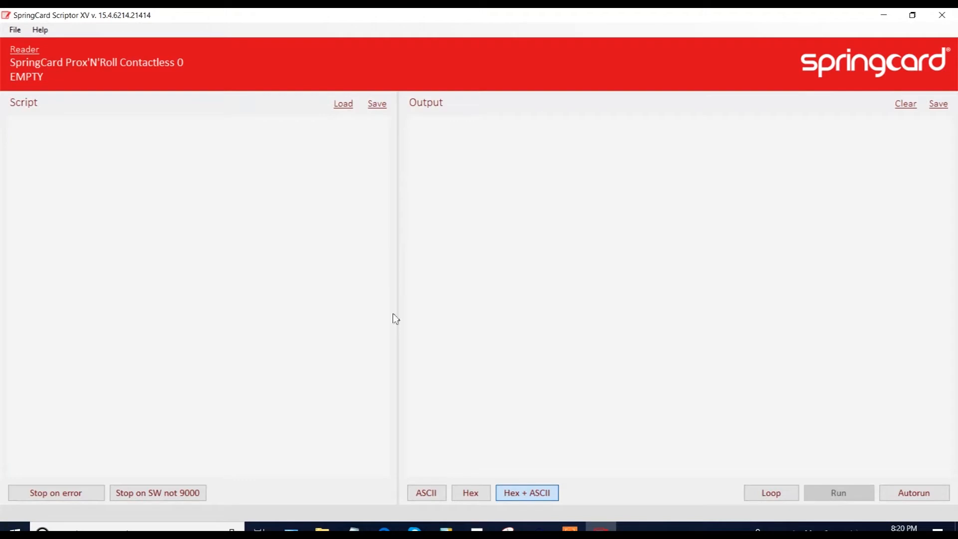
mouse_move(98, 63)
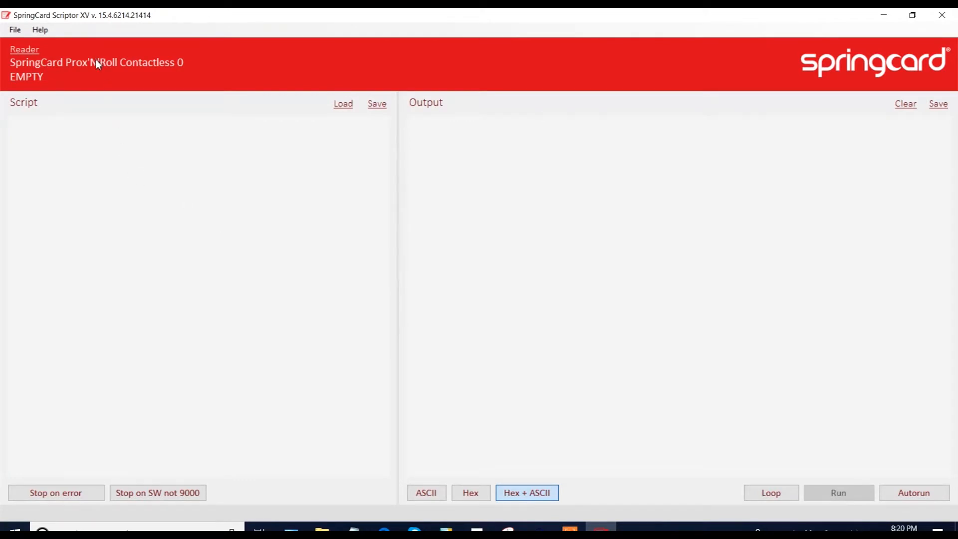
mouse_move(111, 162)
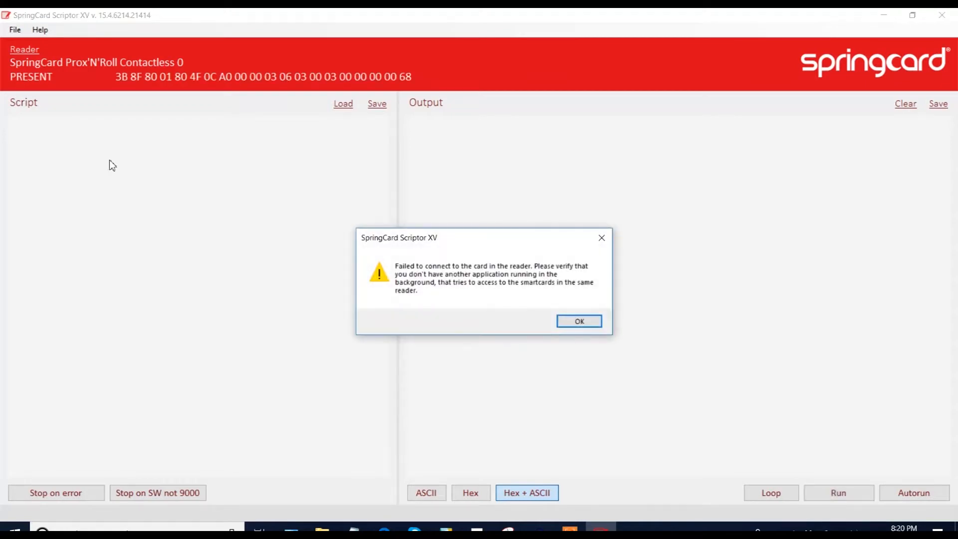
mouse_move(579, 321)
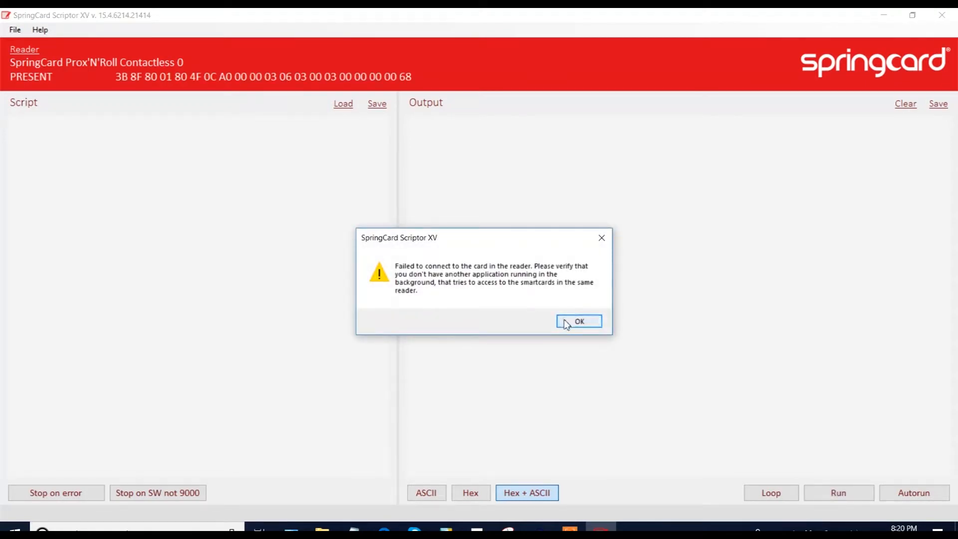
left_click(578, 321)
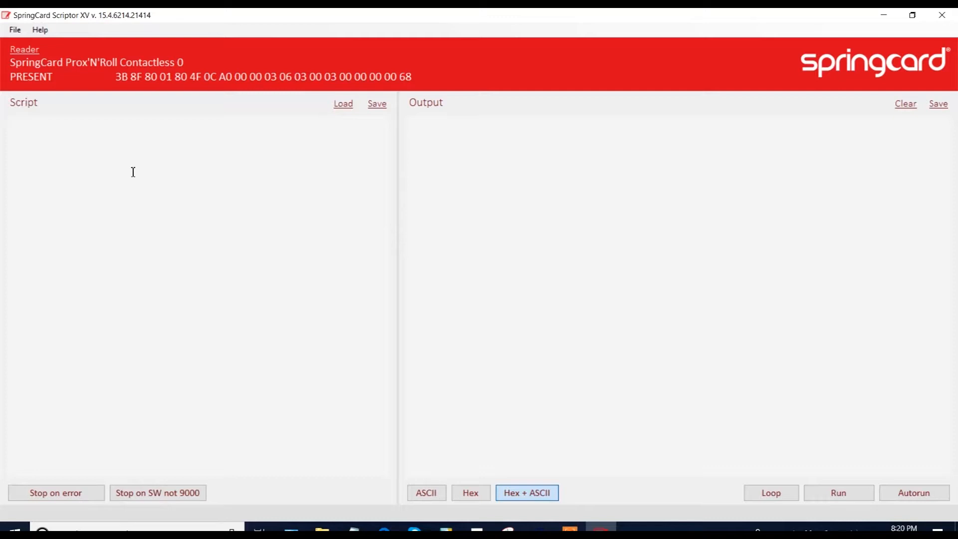
mouse_move(31, 85)
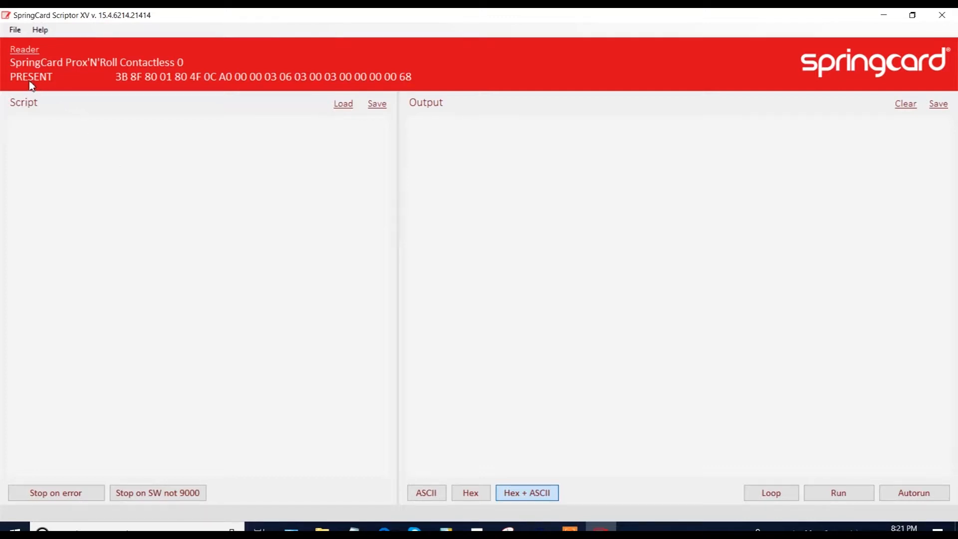
mouse_move(202, 90)
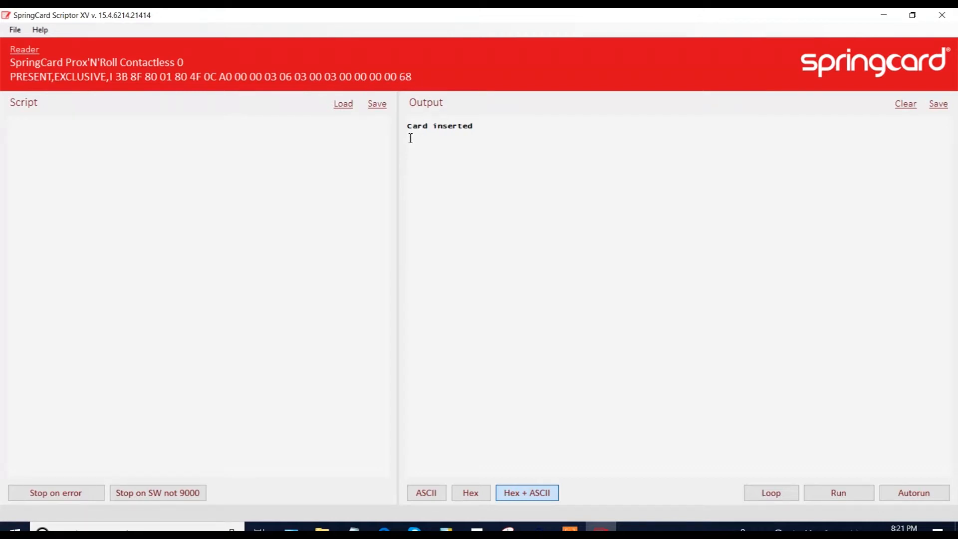
mouse_move(485, 133)
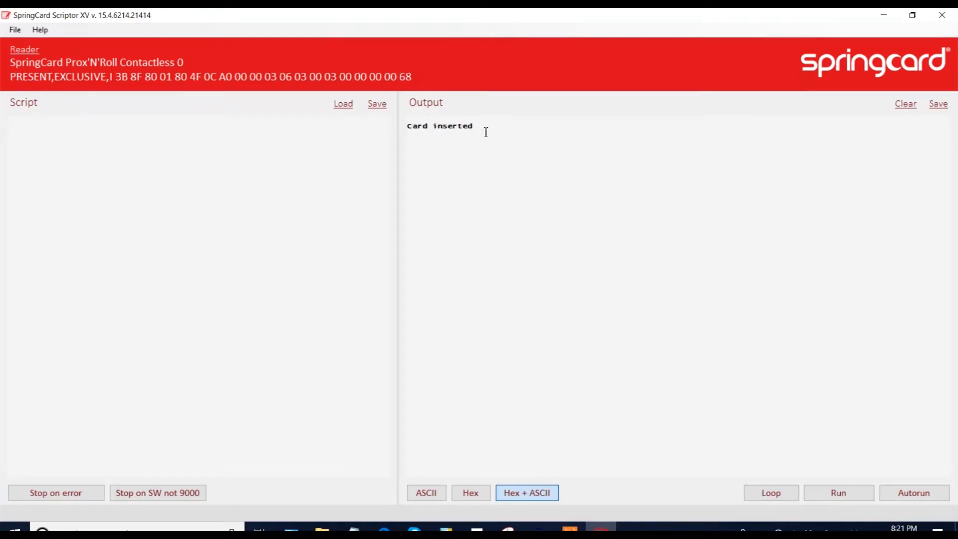
mouse_move(243, 223)
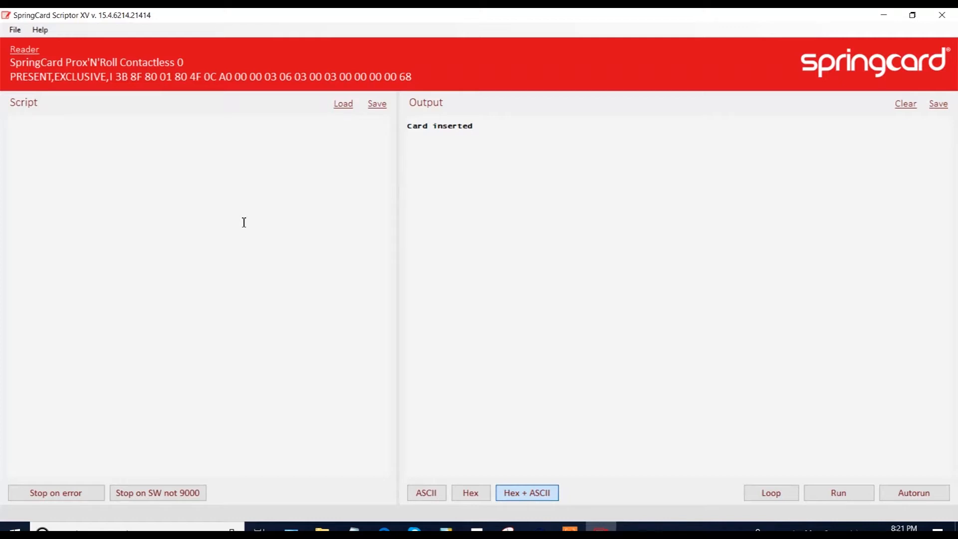
mouse_move(204, 207)
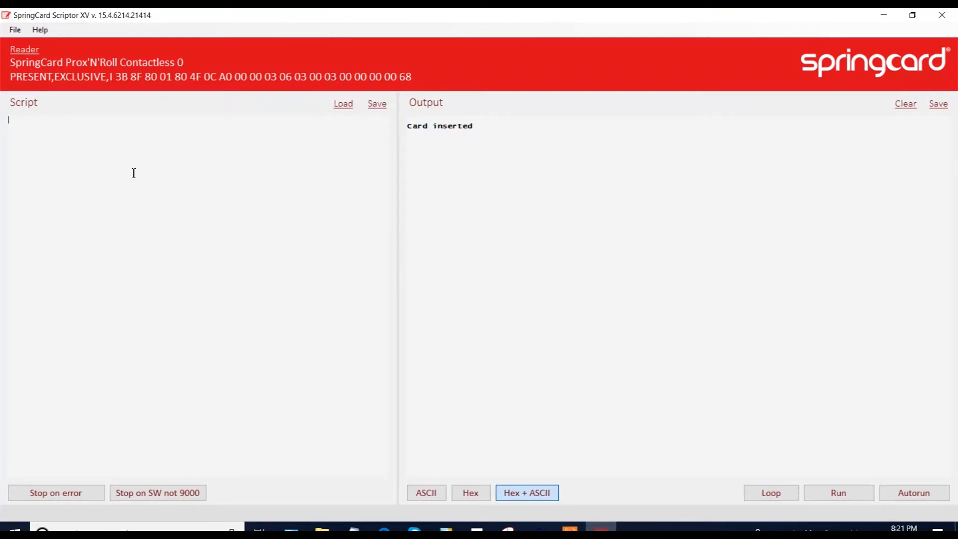
- Run the FFCA0000 get-UID command on the card, returning the UID with SW=9000
type("FFC")
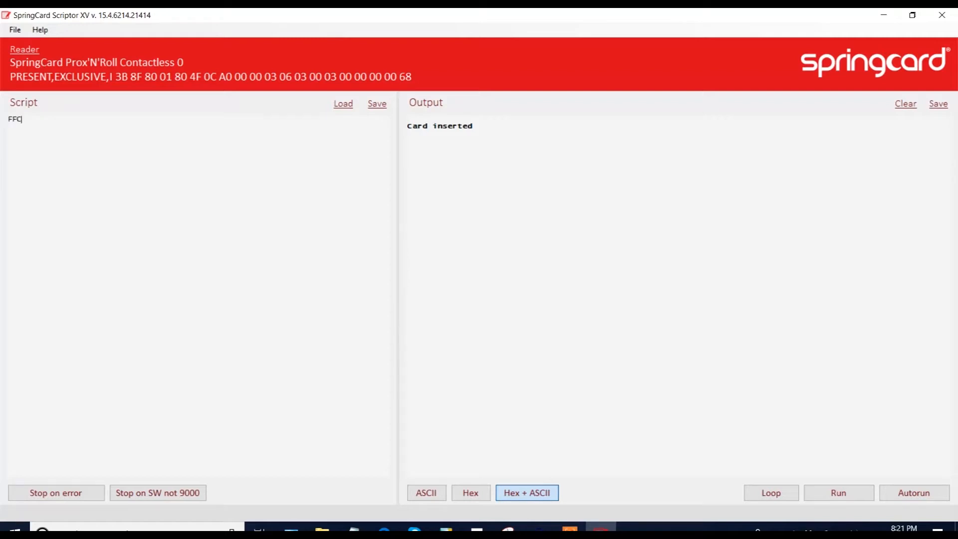
type("A0000")
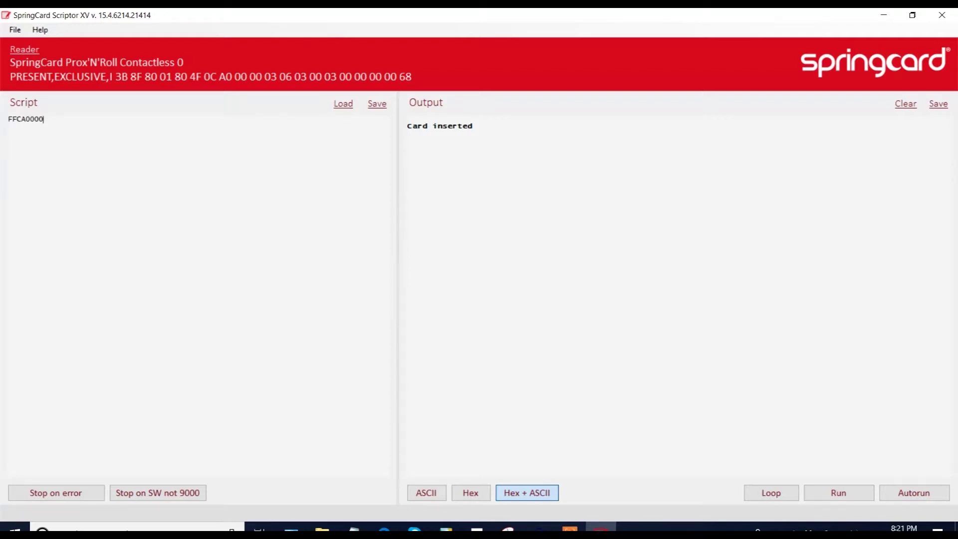
mouse_move(83, 154)
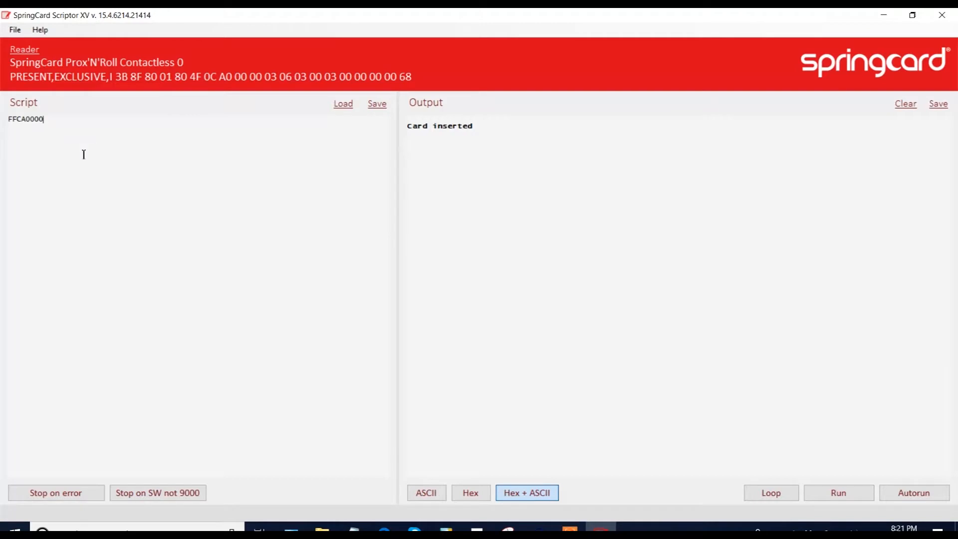
mouse_move(766, 445)
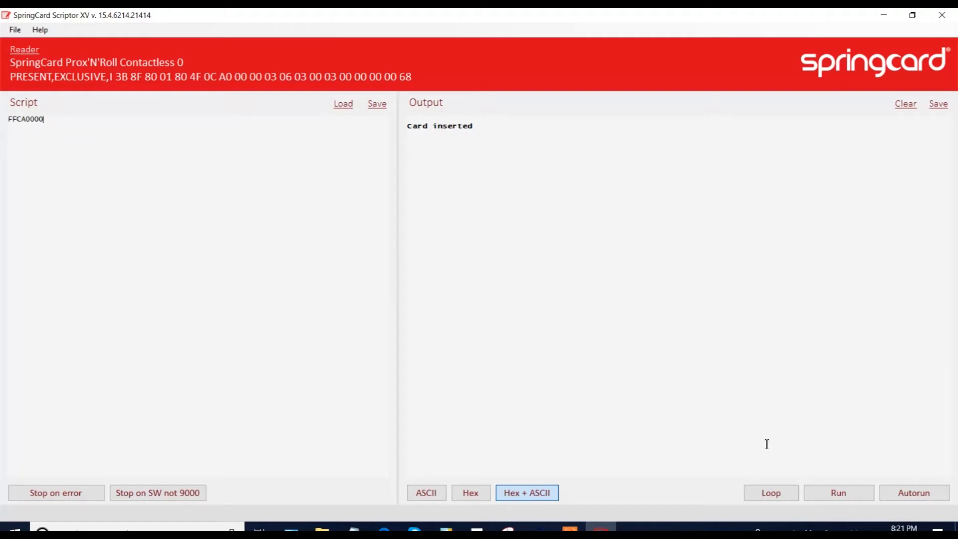
left_click(838, 493)
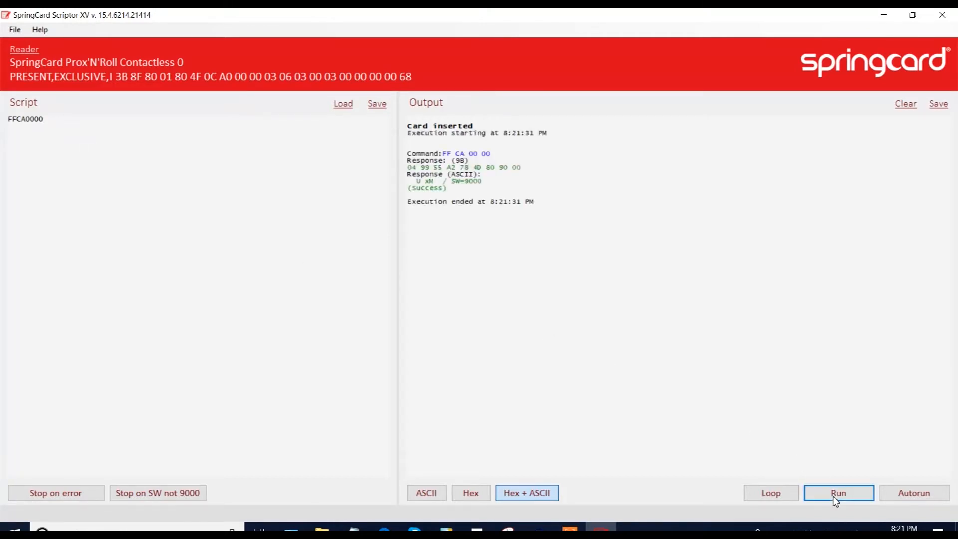
mouse_move(601, 330)
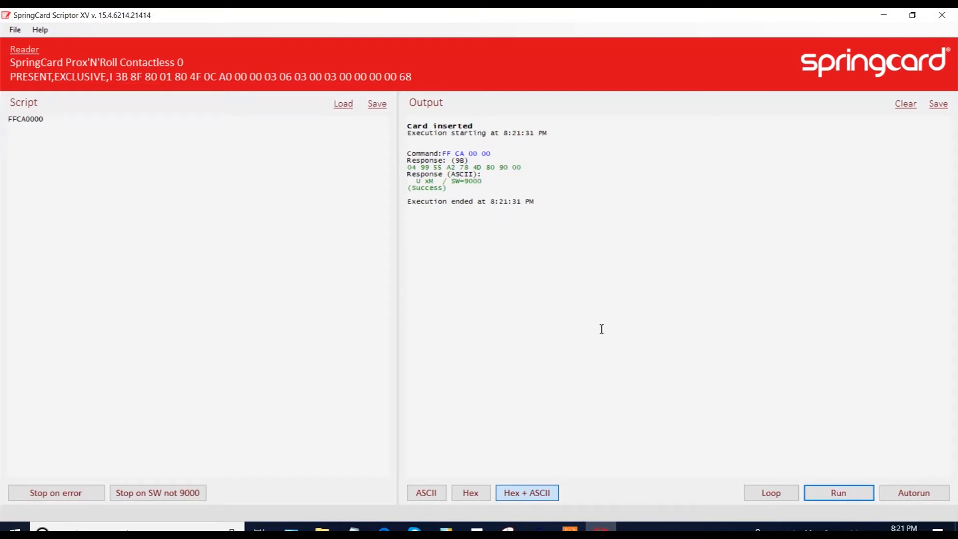
mouse_move(489, 252)
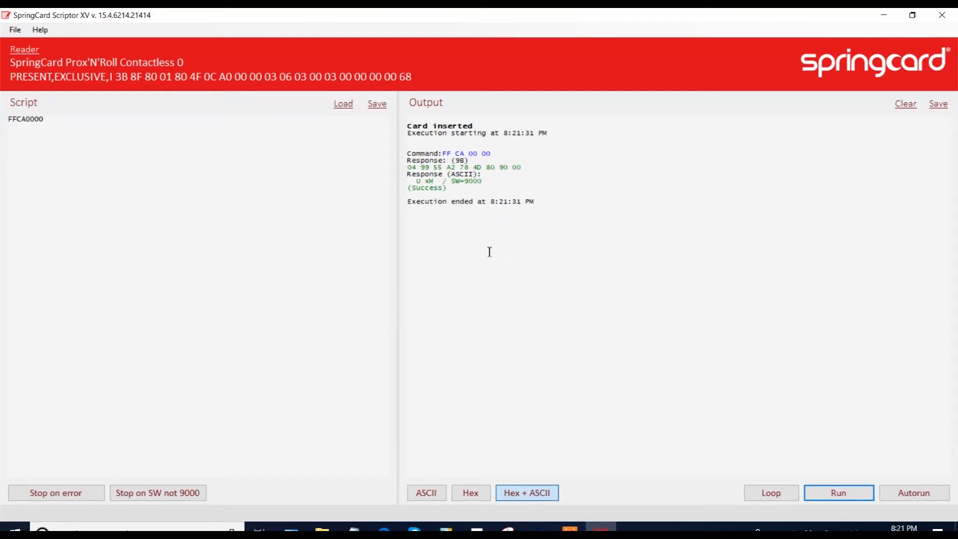
mouse_move(449, 189)
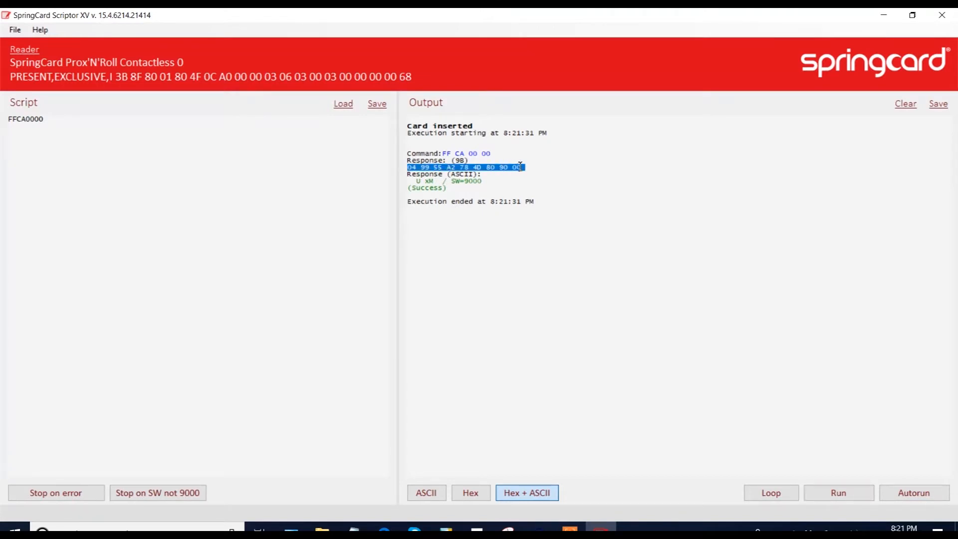
left_click(551, 178)
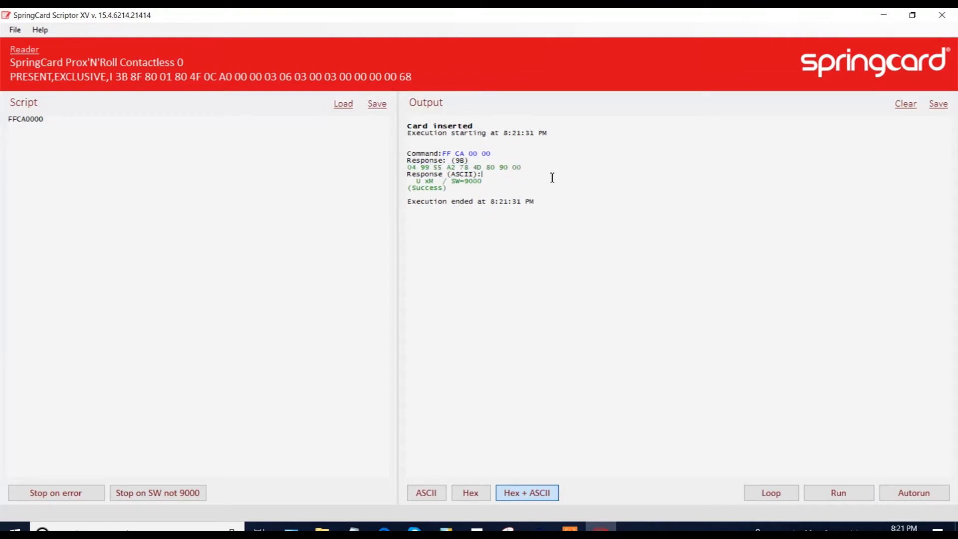
mouse_move(482, 303)
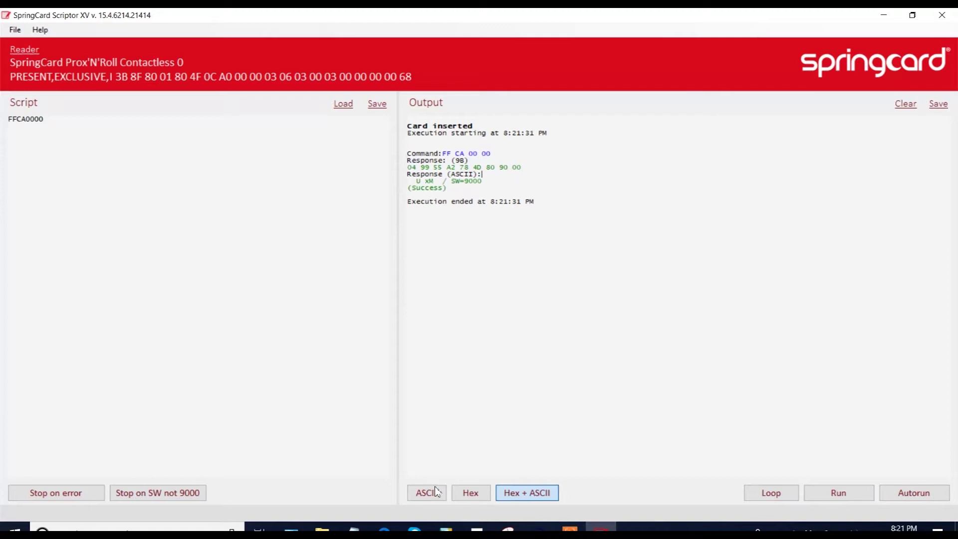
mouse_move(523, 499)
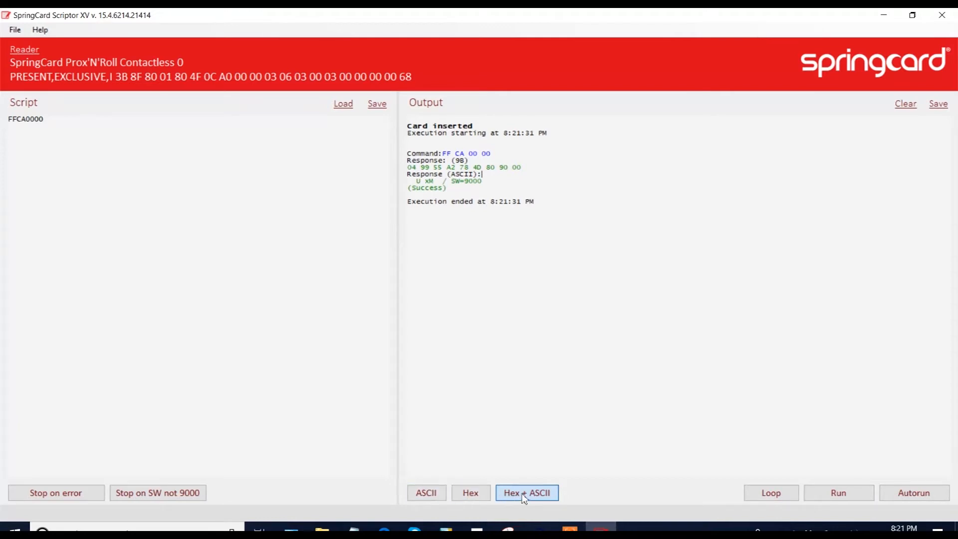
mouse_move(631, 492)
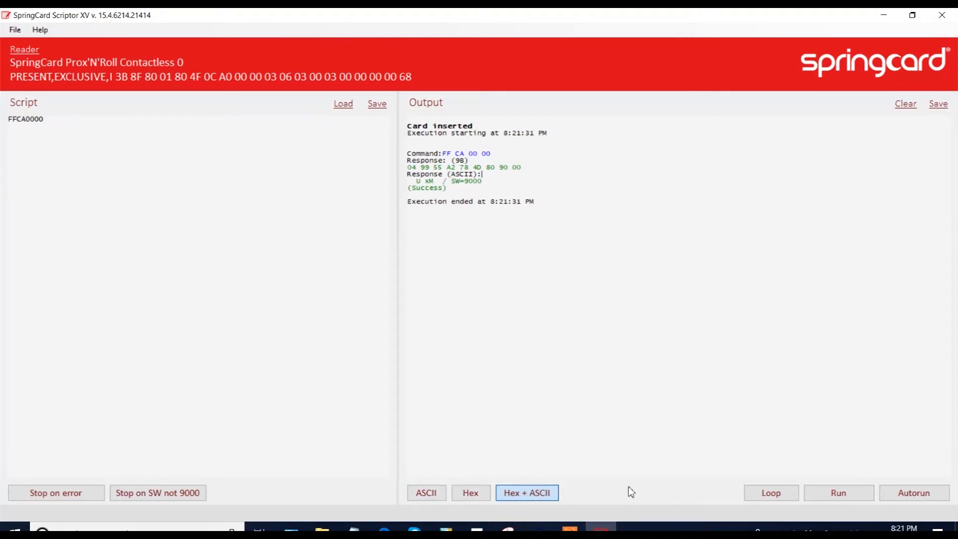
mouse_move(770, 492)
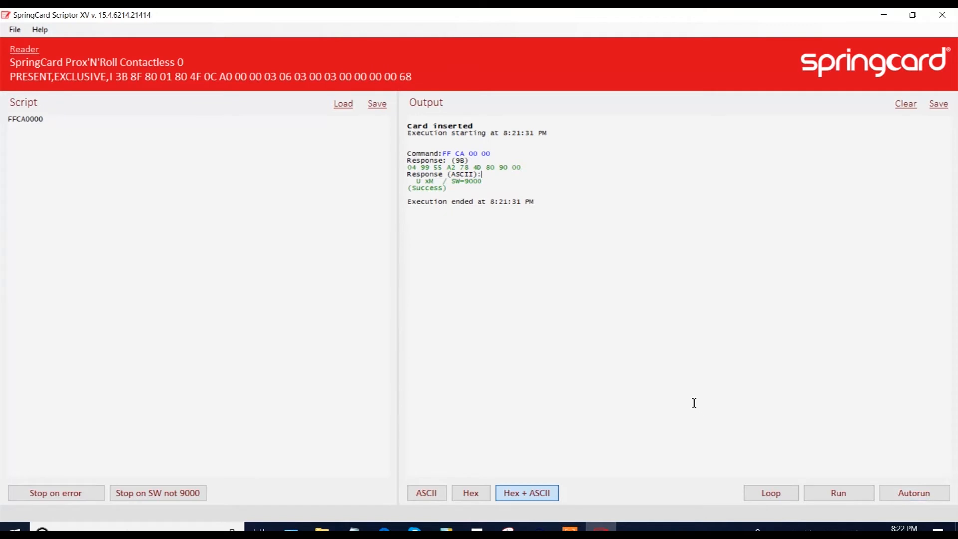
mouse_move(359, 140)
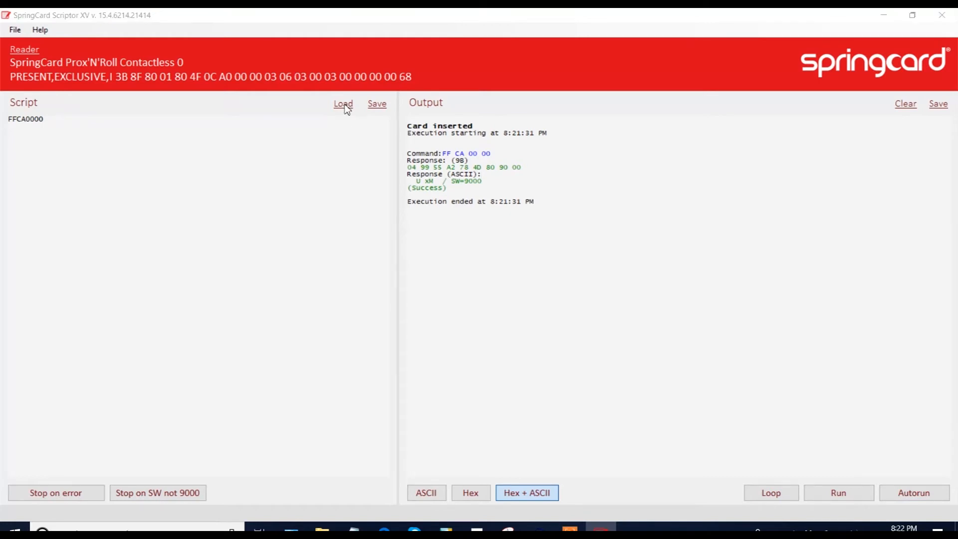
- Load the ePaper script file and run it, every write command returning 90 00
left_click(343, 103)
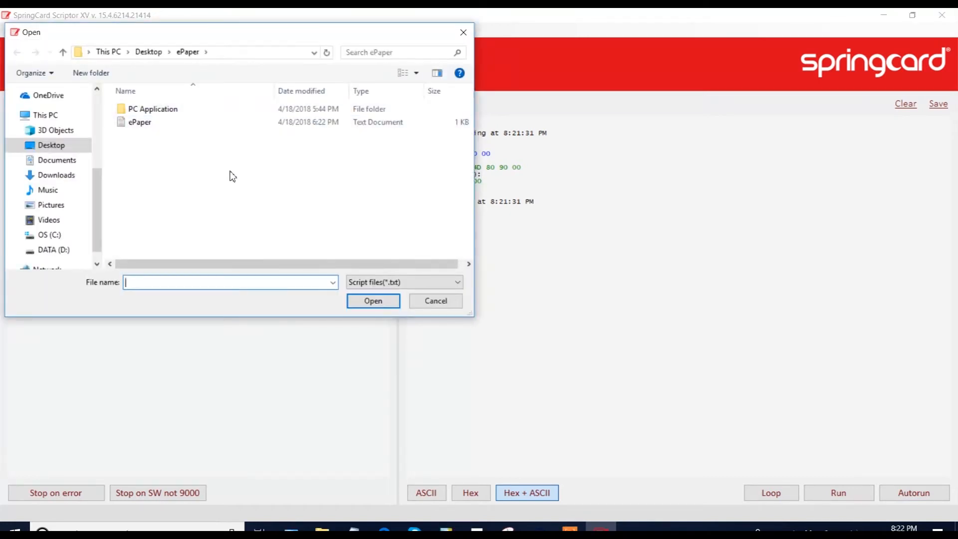
mouse_move(158, 134)
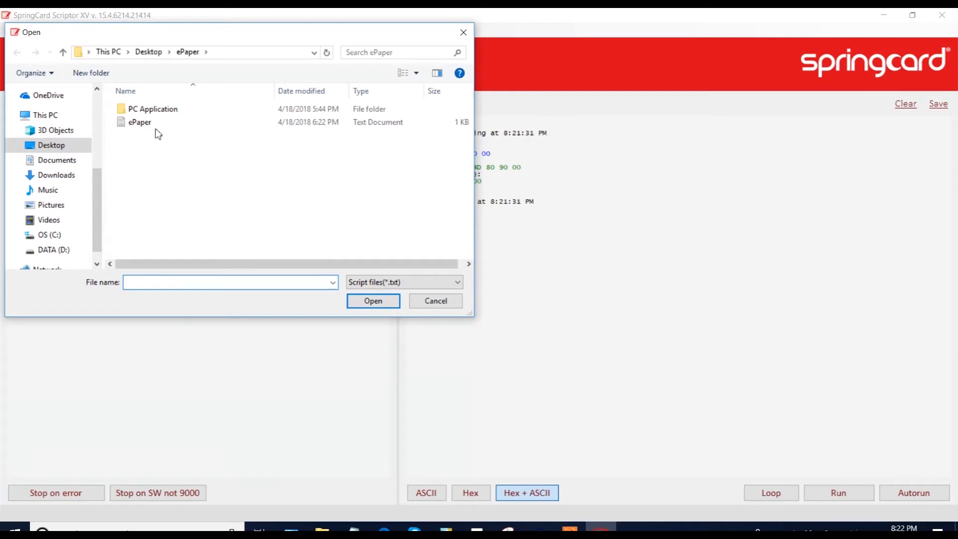
left_click(139, 122)
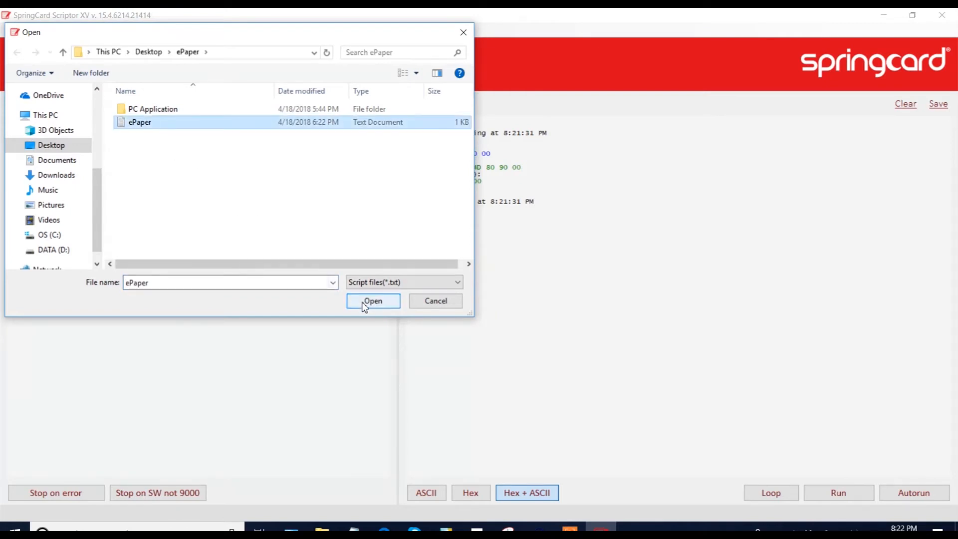
left_click(373, 300)
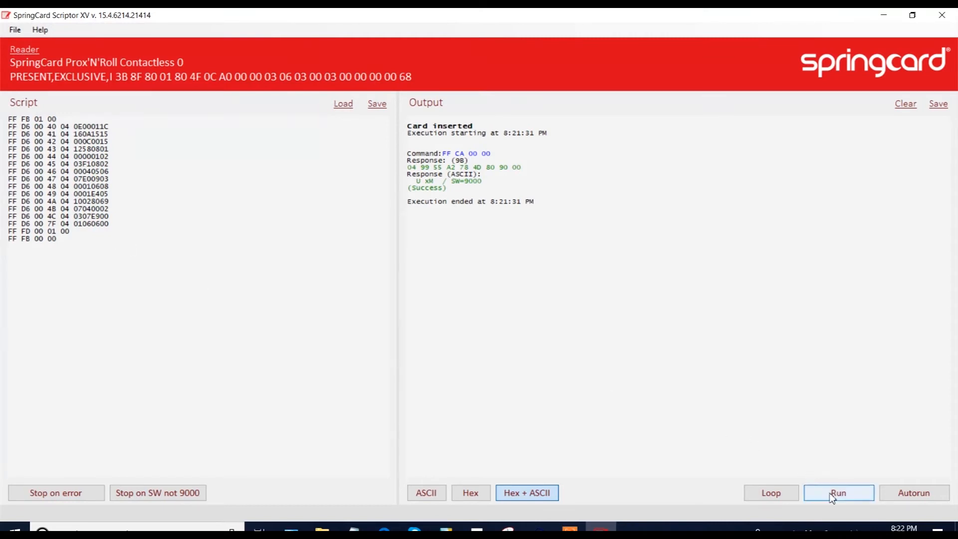
left_click(838, 492)
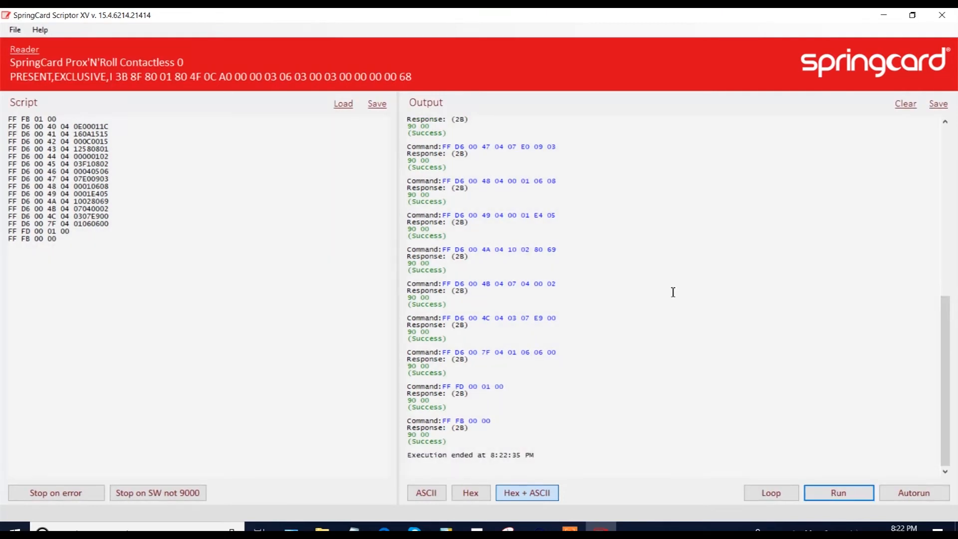